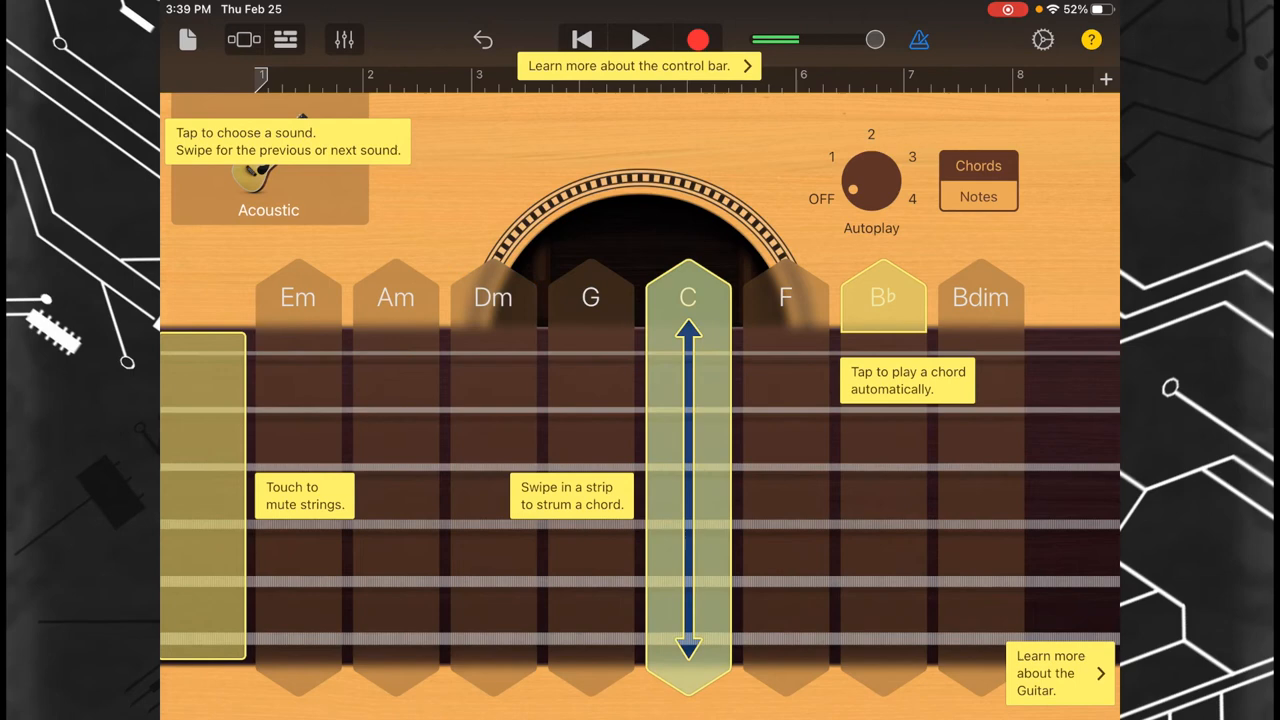
# Return to tracks view and play the six-track song from piano to guzheng
pyautogui.click(978, 196)
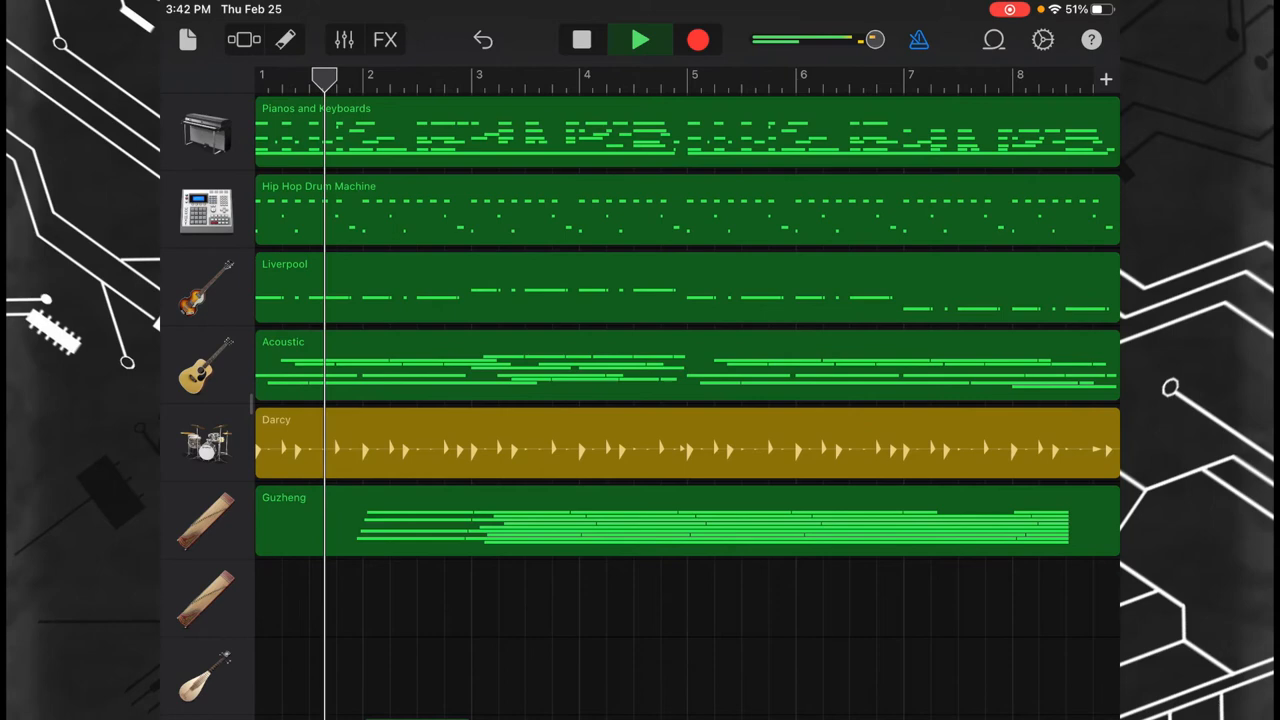
pyautogui.click(640, 40)
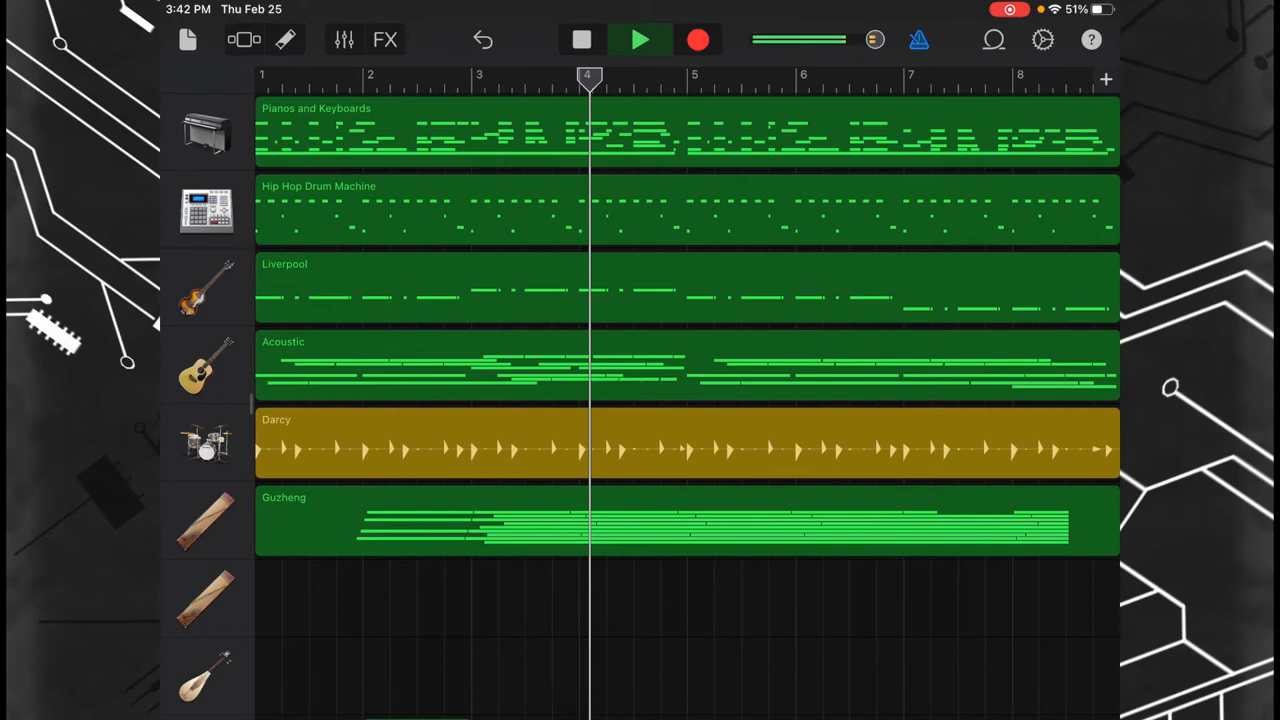